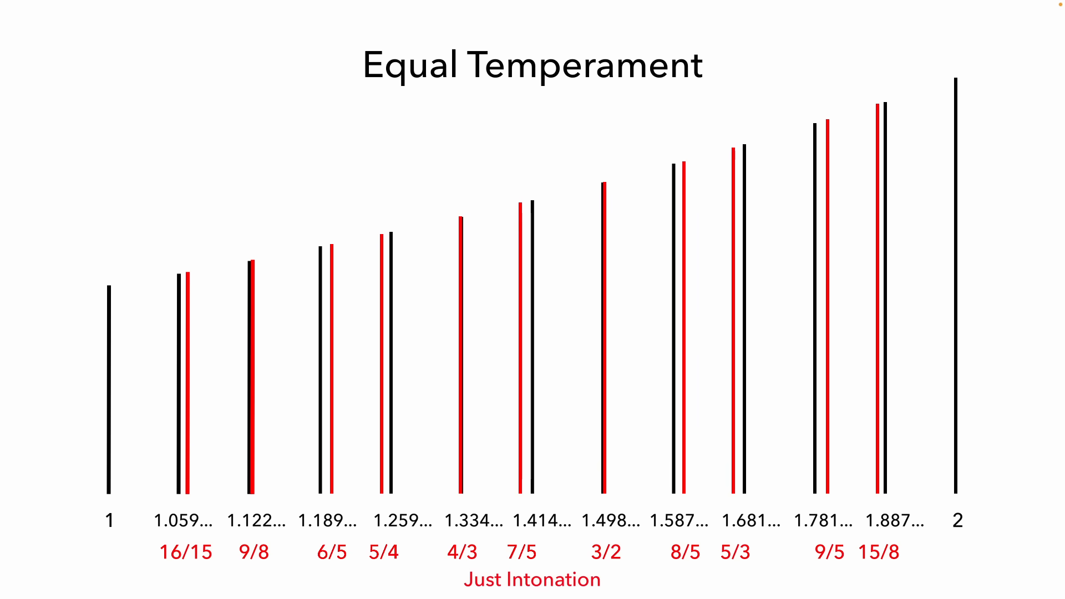
pyautogui.scroll(3)
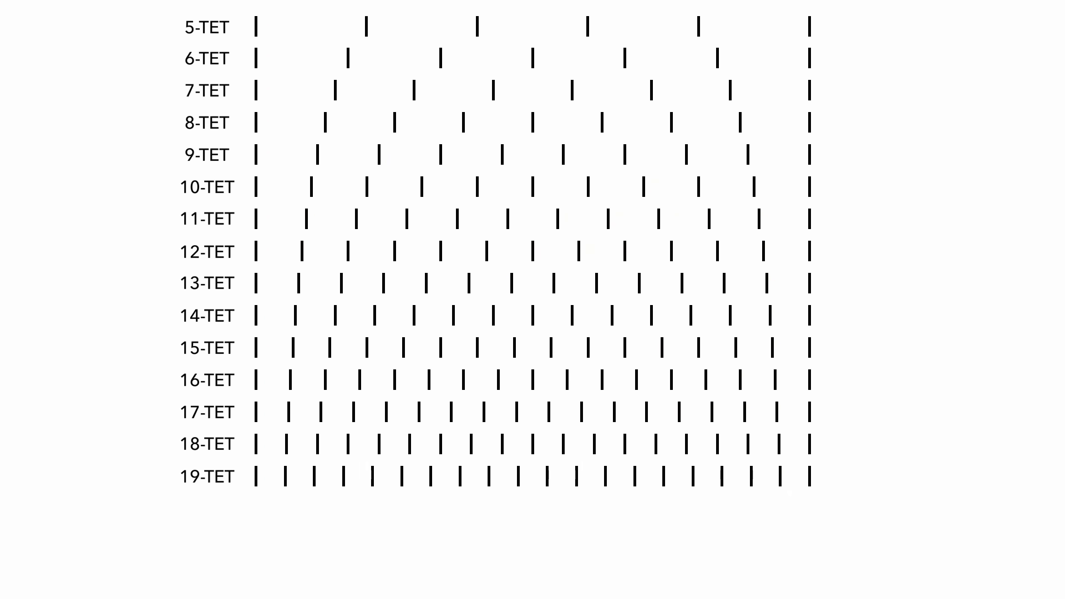
pyautogui.scroll(-3)
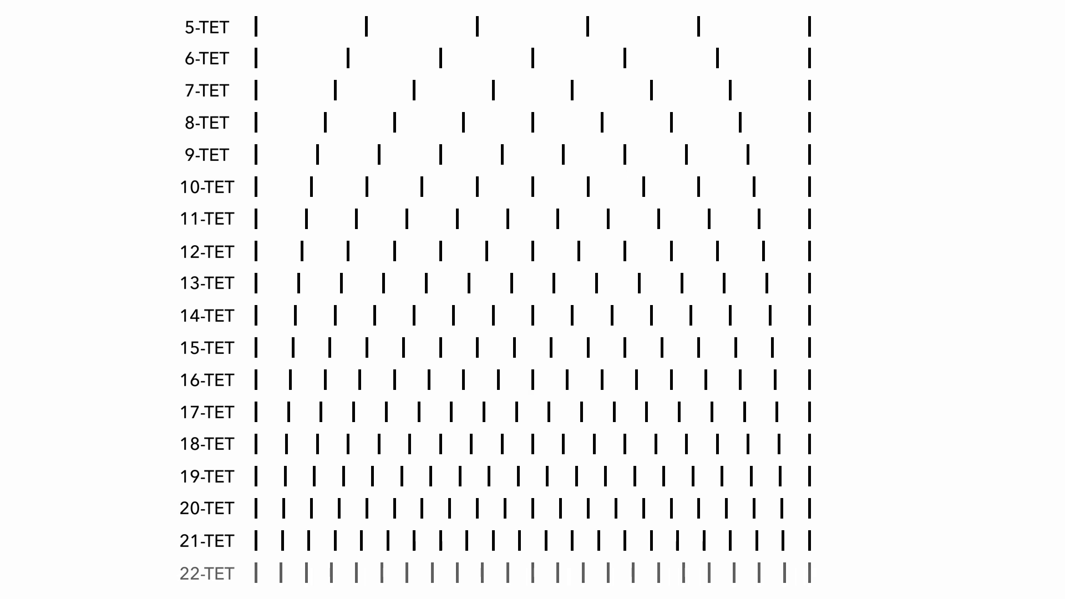